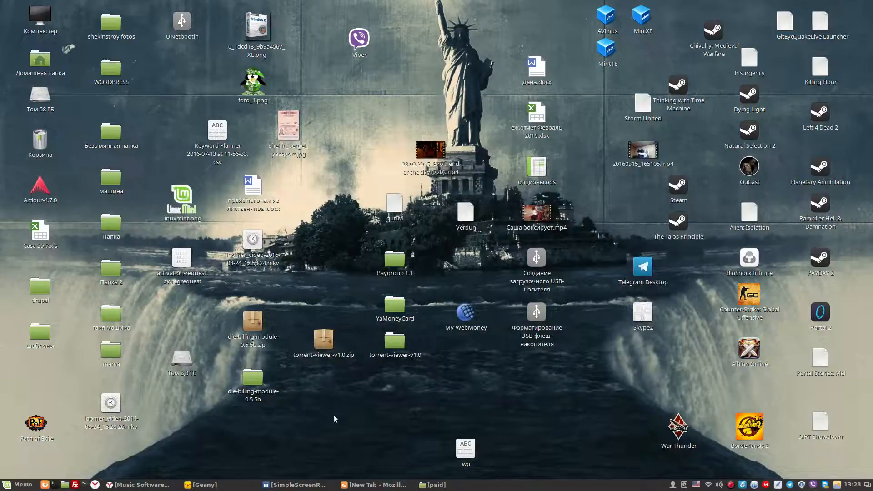
Restore the Firefox window showing the loomer.co.uk homepage.
{"action": "left_click", "coordinate": [369, 484]}
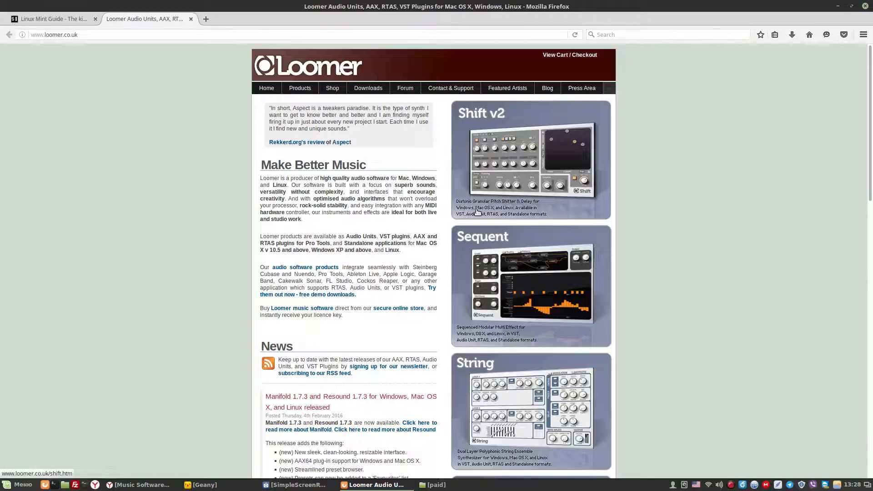
Go to Loomer's Downloads page and scroll to the Aspect and Manifold Linux installers.
{"action": "left_click", "coordinate": [368, 88]}
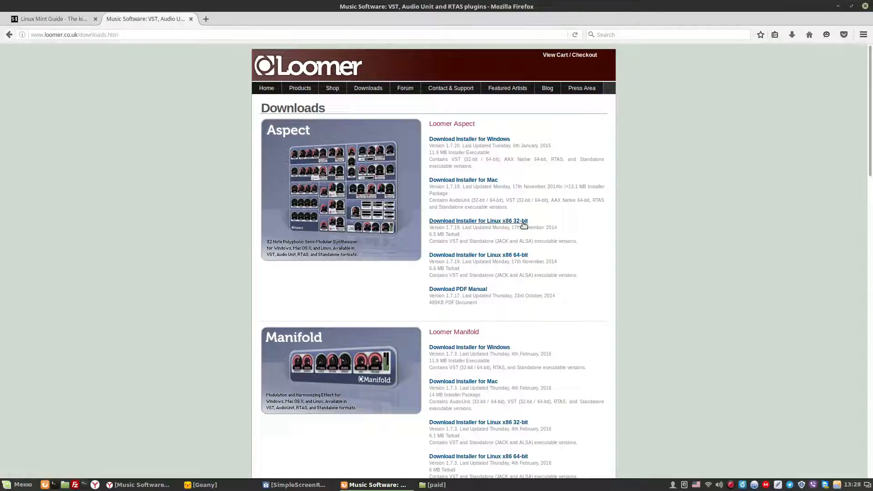
{"action": "mouse_move", "coordinate": [478, 255]}
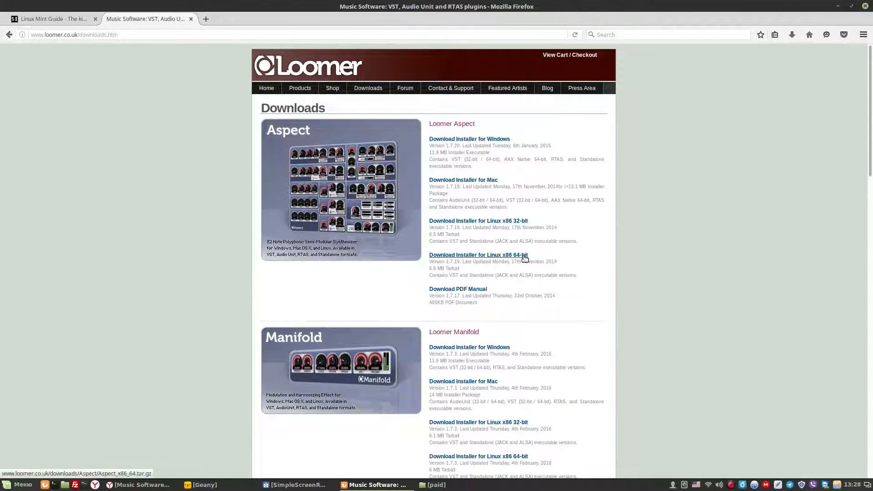
{"action": "scroll", "scroll_direction": "down", "scroll_amount": 3}
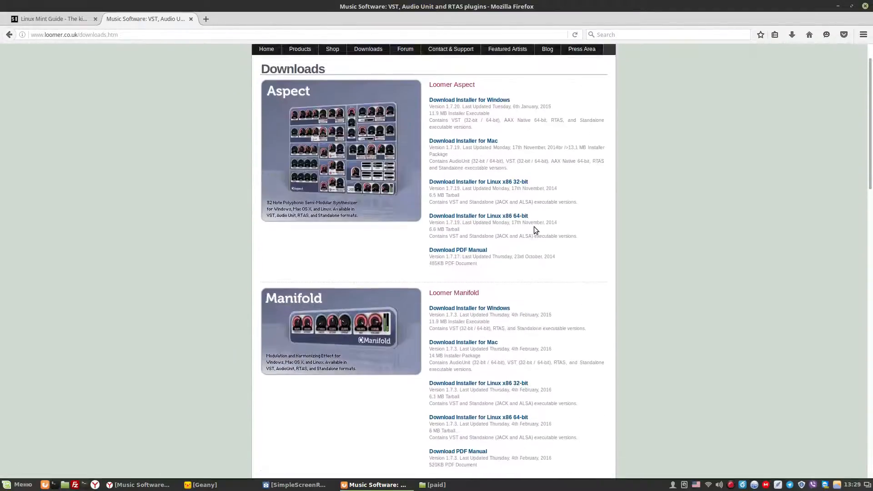
Extract all six Loomer archives in Nemo with Extract Here, then inspect the Shift2 folder.
{"action": "left_click", "coordinate": [434, 485]}
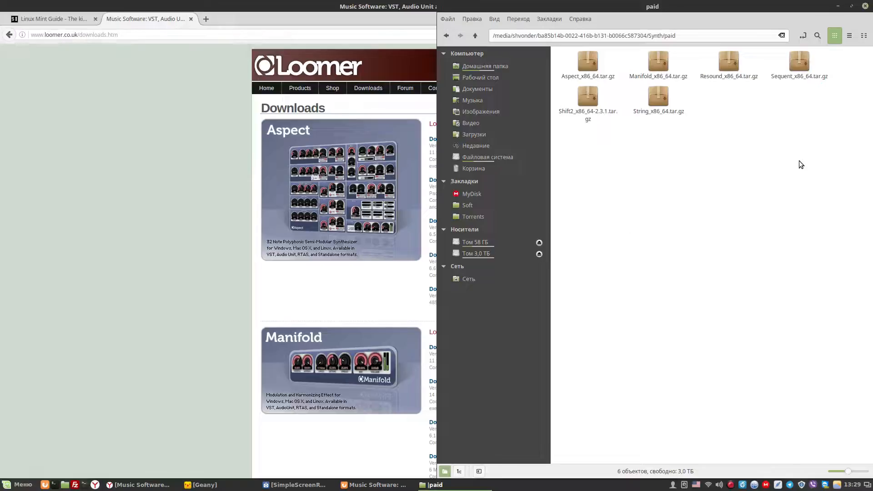
{"action": "key", "text": "ctrl+a"}
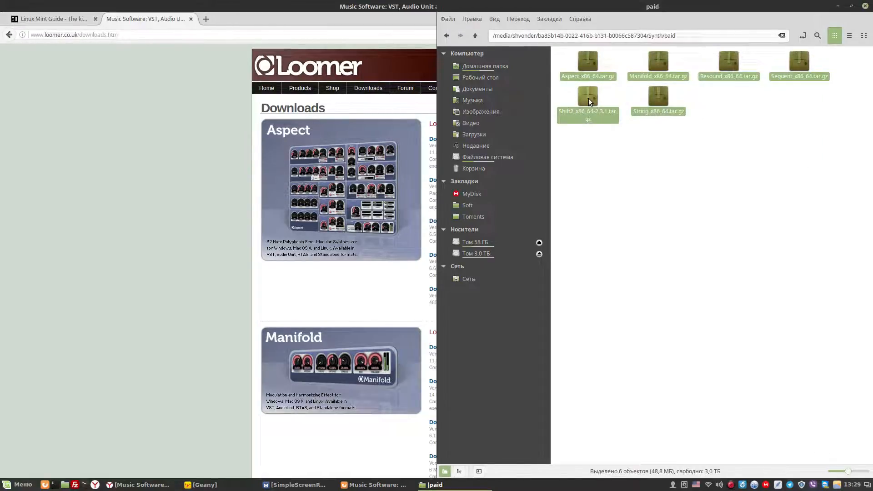
{"action": "right_click", "coordinate": [588, 103]}
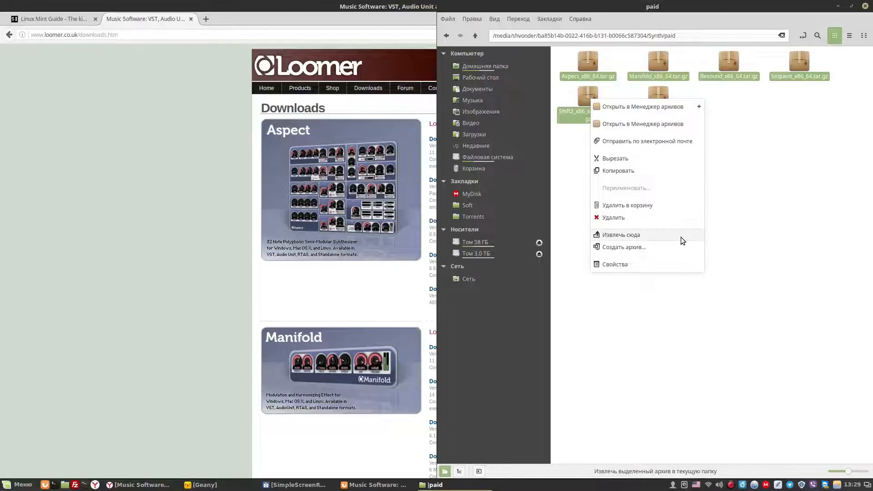
{"action": "left_click", "coordinate": [621, 235]}
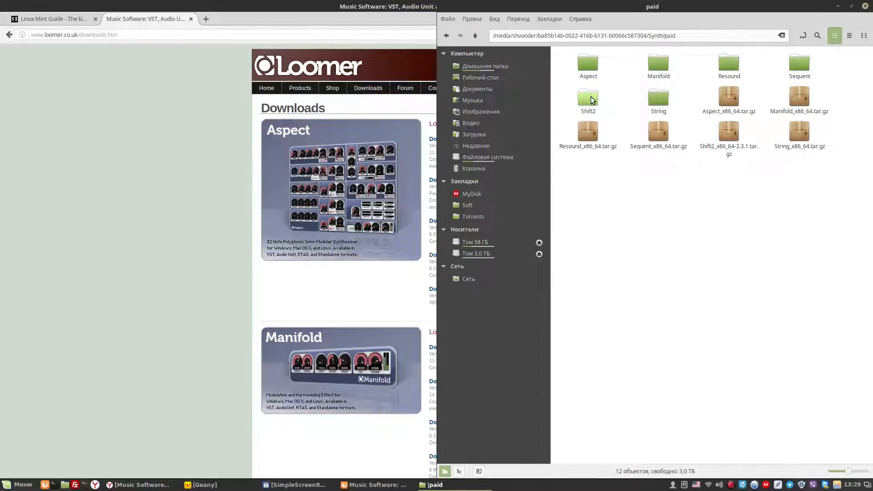
{"action": "double_click", "coordinate": [588, 97]}
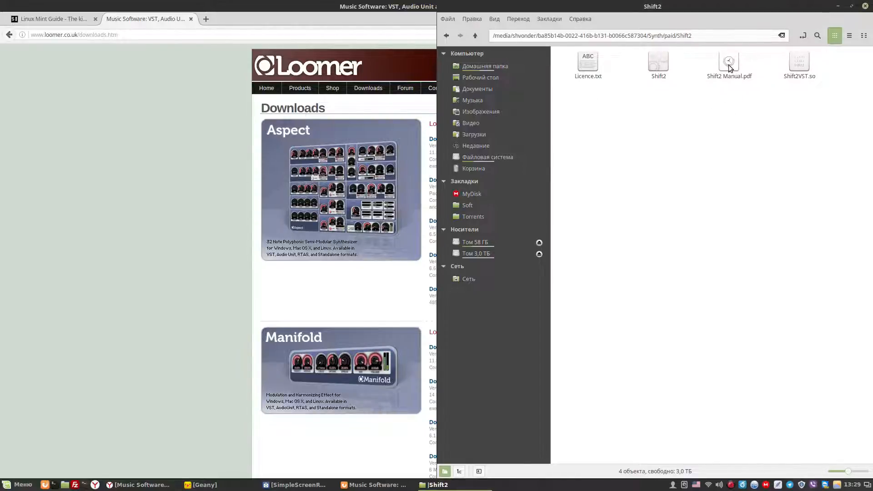
{"action": "left_click", "coordinate": [799, 63]}
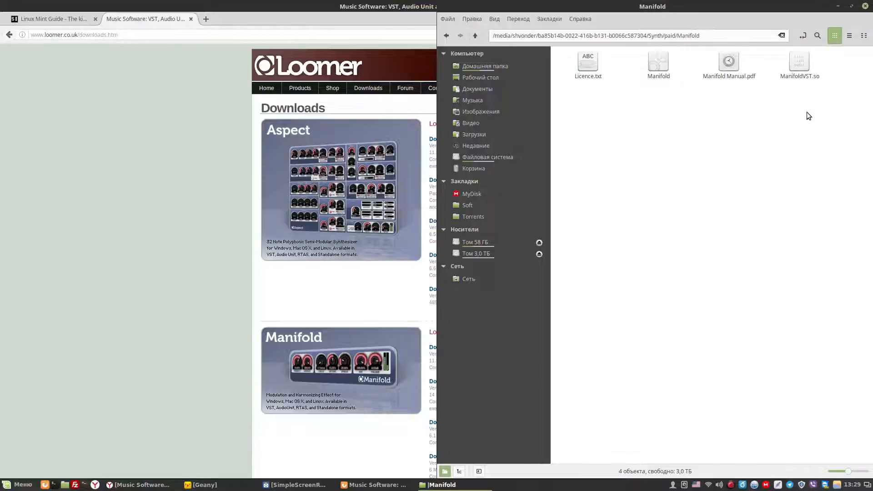
{"action": "mouse_move", "coordinate": [585, 390]}
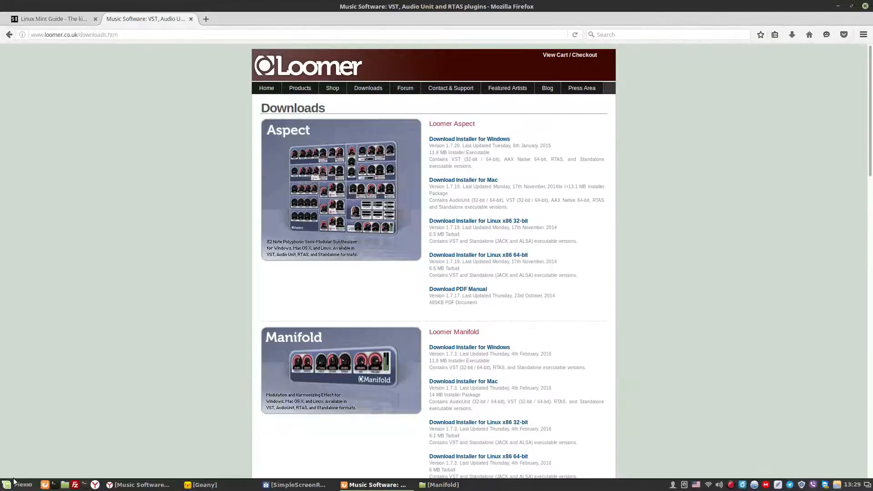
Launch Bitwig Studio from the Mint menu's Audio & Video category.
{"action": "left_click", "coordinate": [20, 484]}
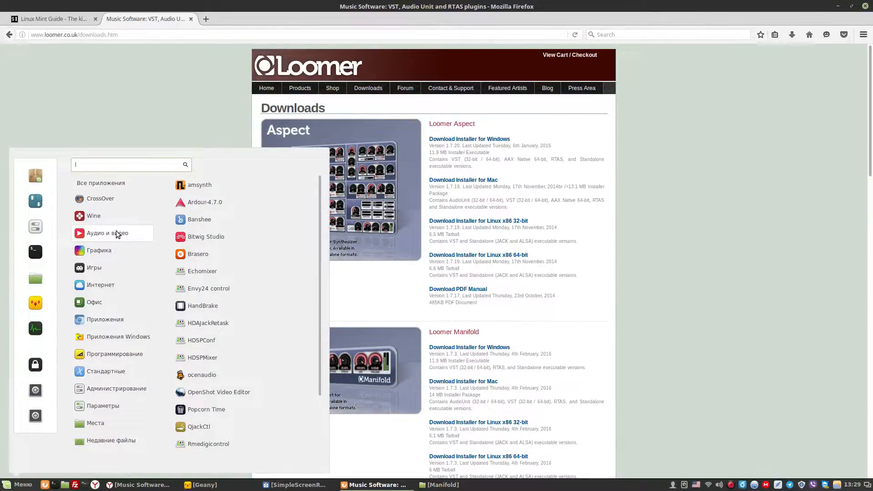
{"action": "mouse_move", "coordinate": [206, 236]}
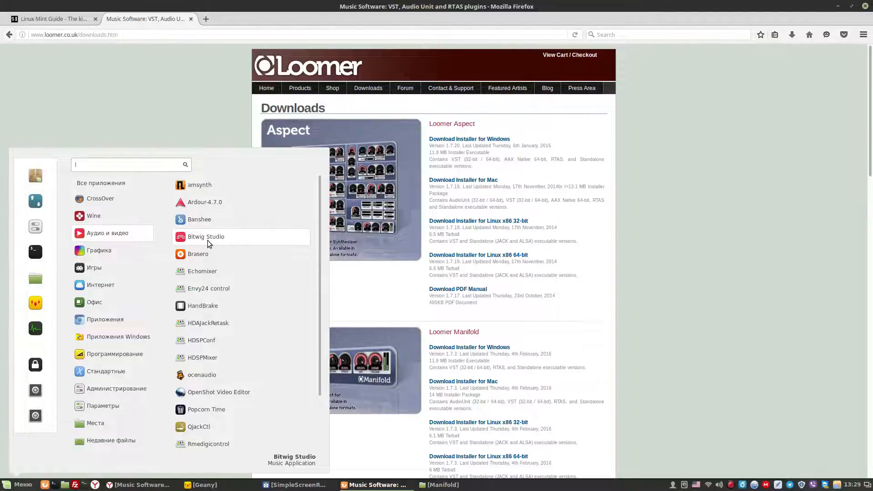
{"action": "left_click", "coordinate": [206, 236]}
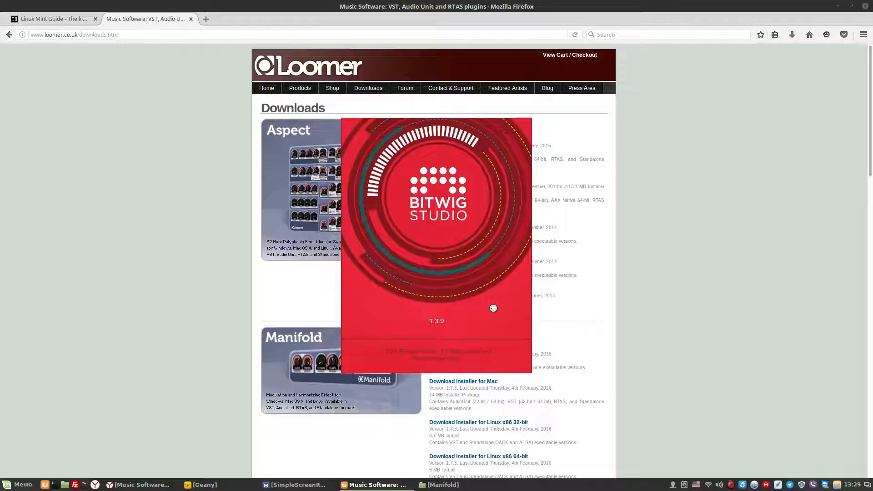
{"action": "mouse_move", "coordinate": [504, 323]}
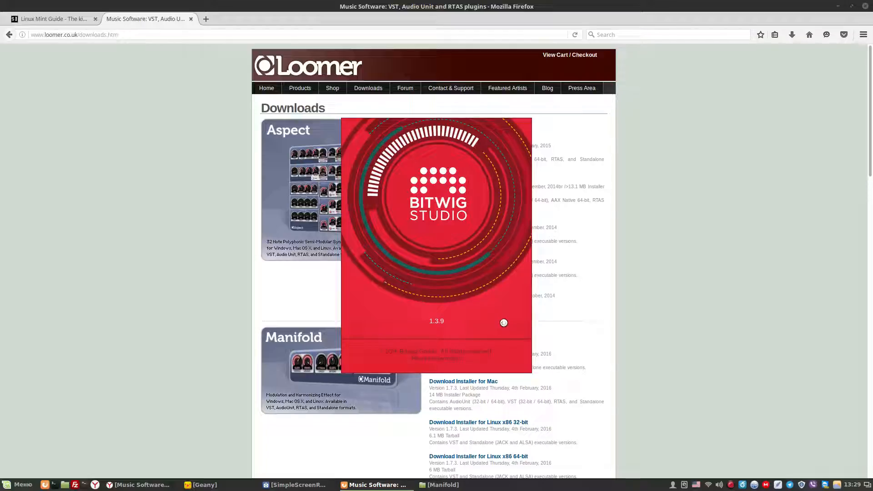
{"action": "left_click", "coordinate": [529, 484]}
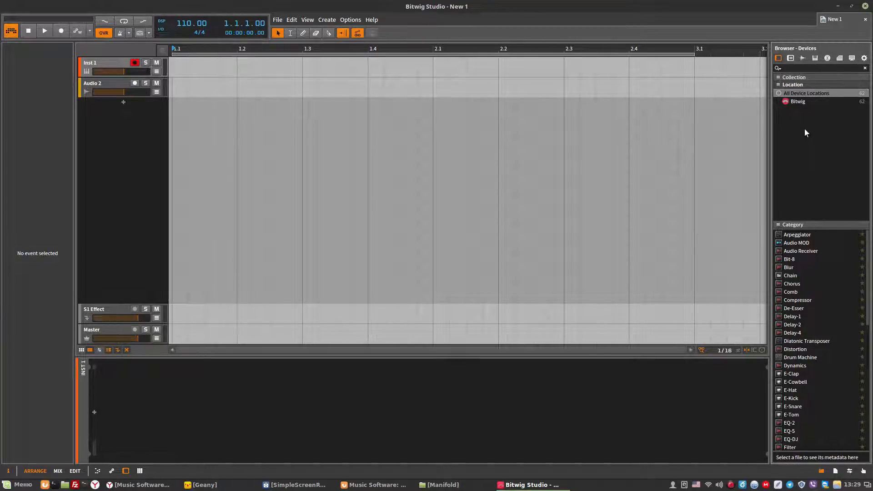
Browse device locations and navigate to the extracted Loomer plugins folder.
{"action": "left_click", "coordinate": [790, 58]}
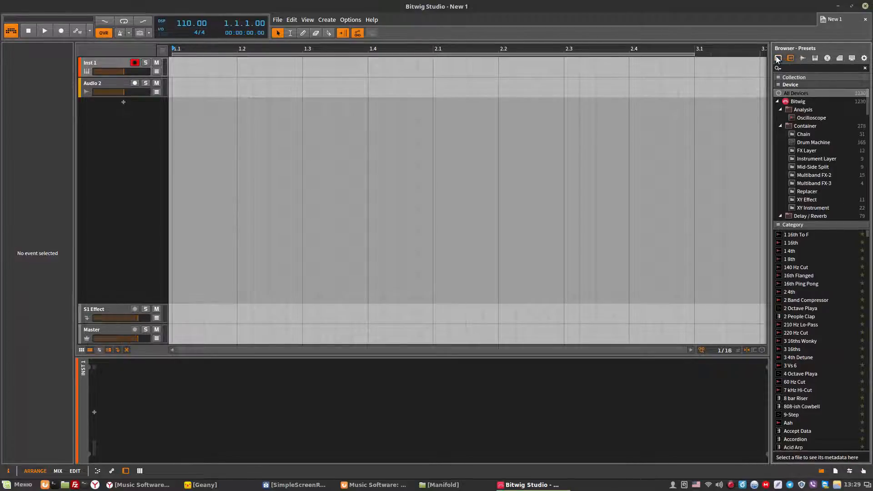
{"action": "left_click", "coordinate": [779, 58]}
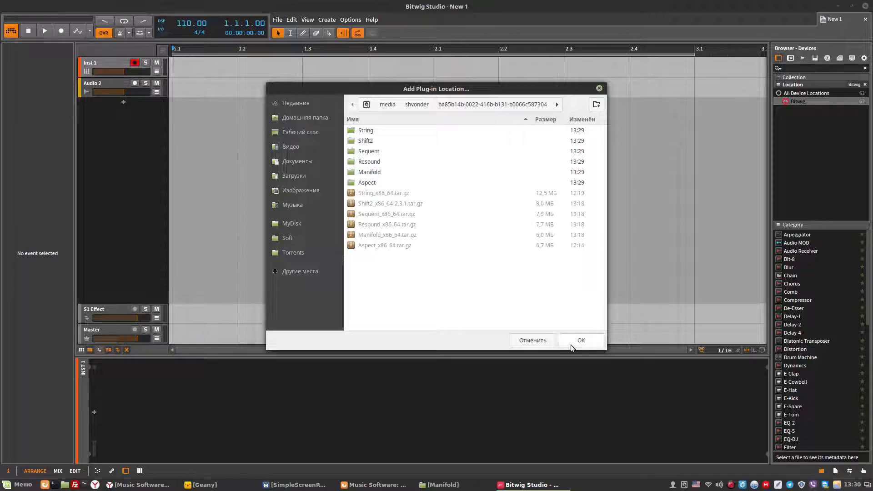
{"action": "mouse_move", "coordinate": [434, 220]}
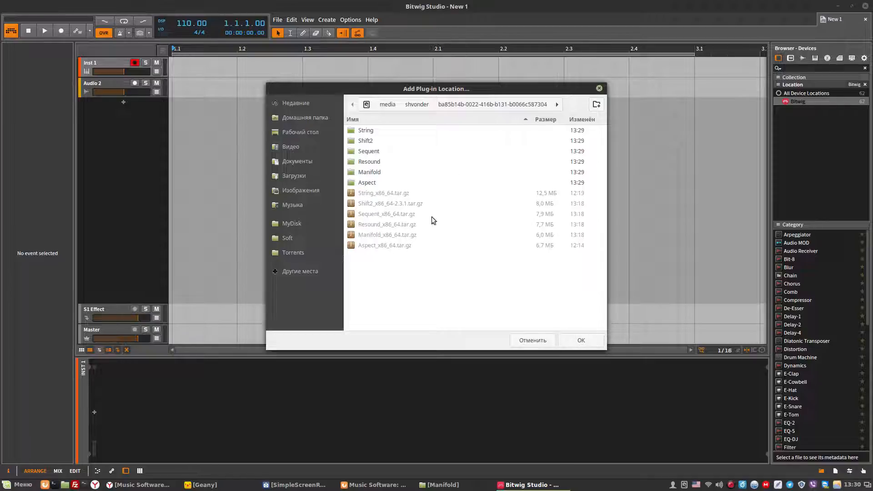
{"action": "left_click", "coordinate": [417, 104]}
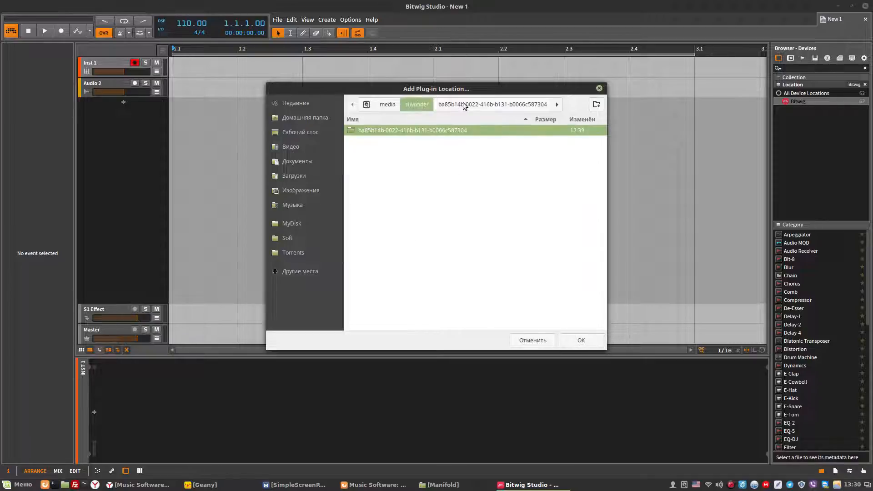
{"action": "double_click", "coordinate": [412, 129]}
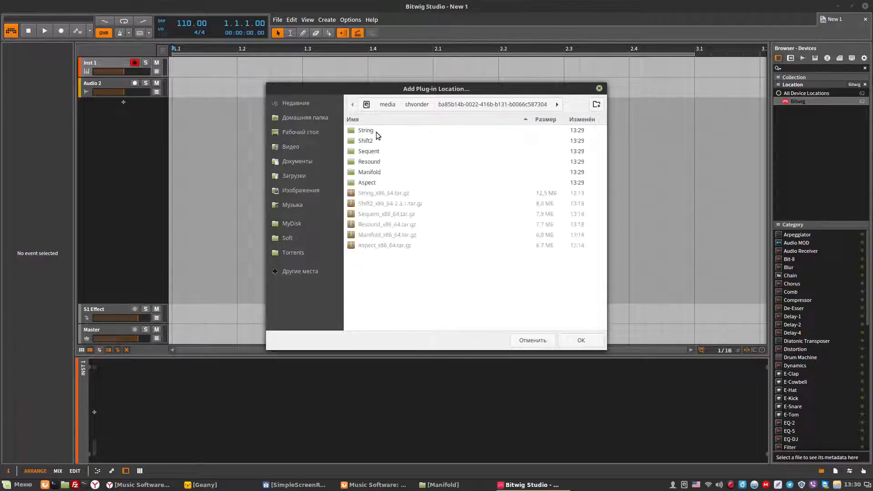
Add the Loomer plugins folder as a location, preview Aspect and Sequent, then open project 111.
{"action": "left_click", "coordinate": [580, 340]}
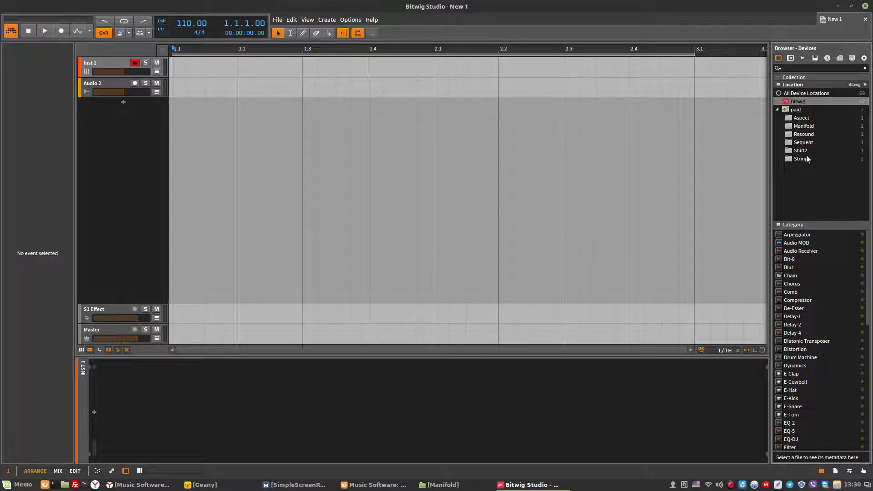
{"action": "left_click", "coordinate": [802, 118]}
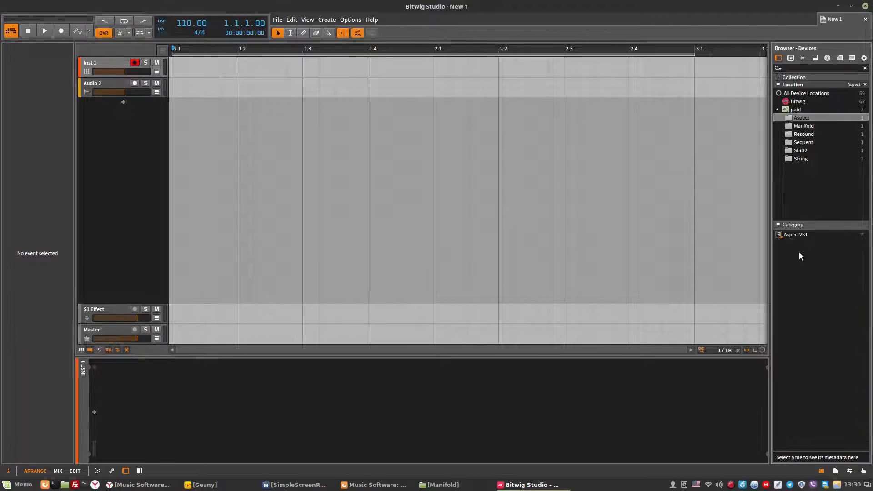
{"action": "left_click", "coordinate": [803, 142]}
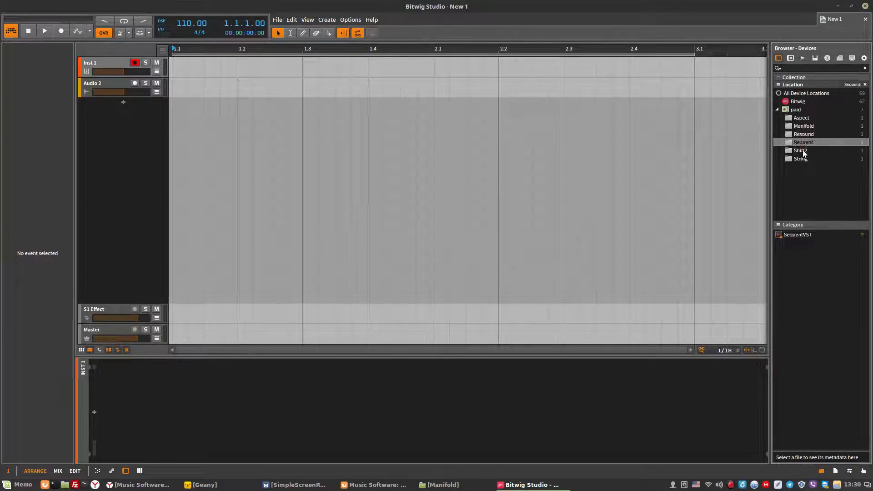
{"action": "left_click", "coordinate": [802, 118]}
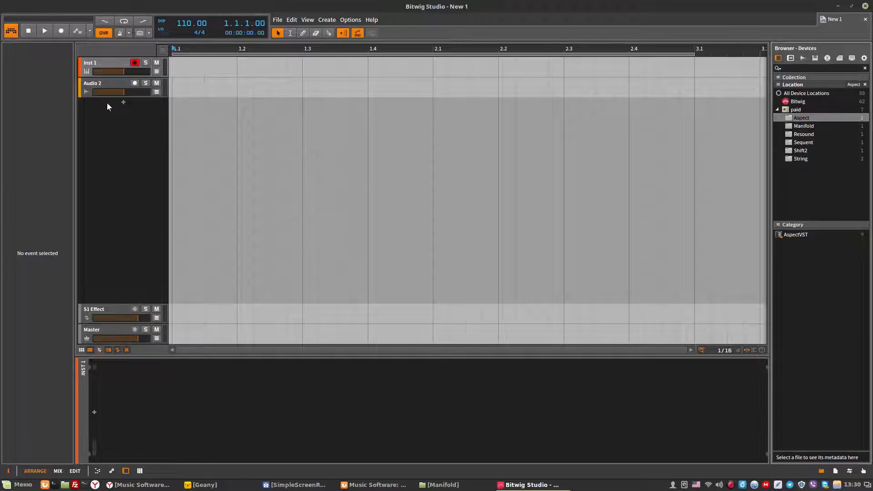
{"action": "left_click", "coordinate": [291, 19]}
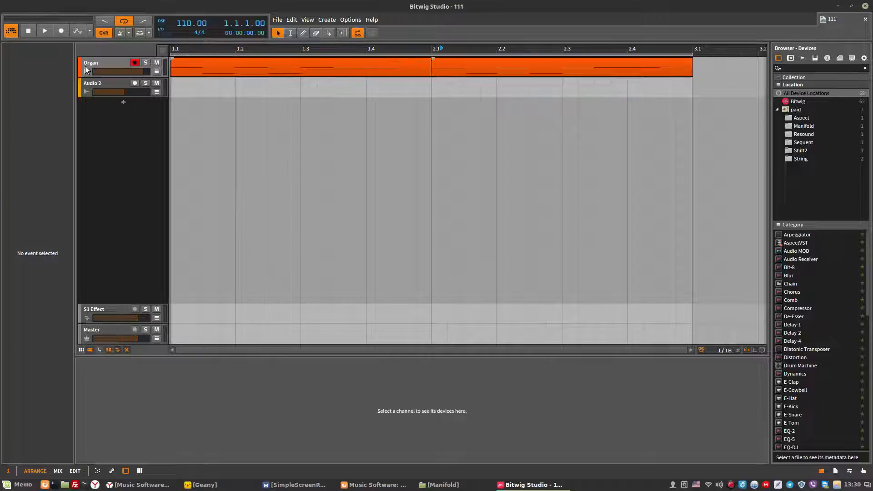
Select the Organ track, play its clip, and pick AspectVST from the Aspect folder.
{"action": "left_click", "coordinate": [91, 62]}
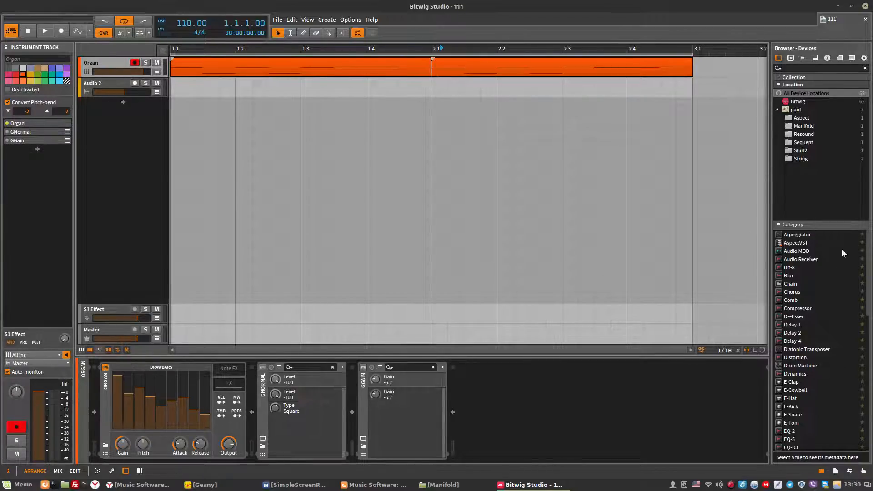
{"action": "left_click", "coordinate": [44, 30]}
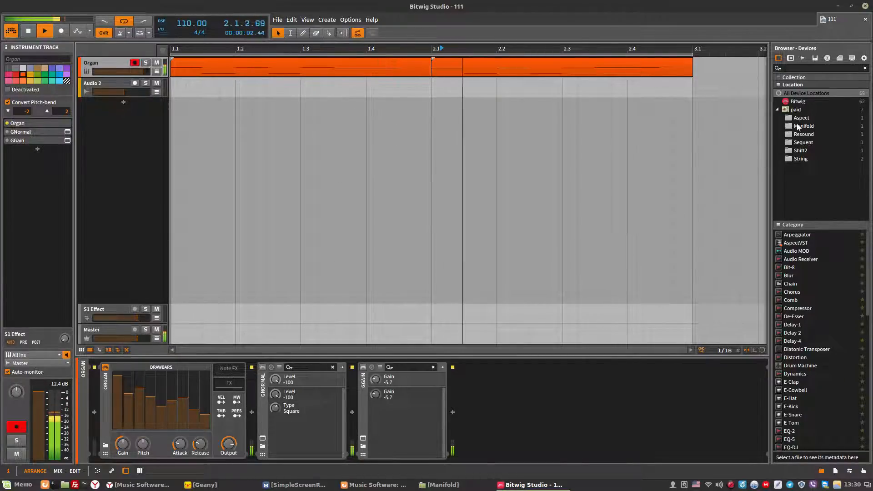
{"action": "left_click", "coordinate": [802, 117]}
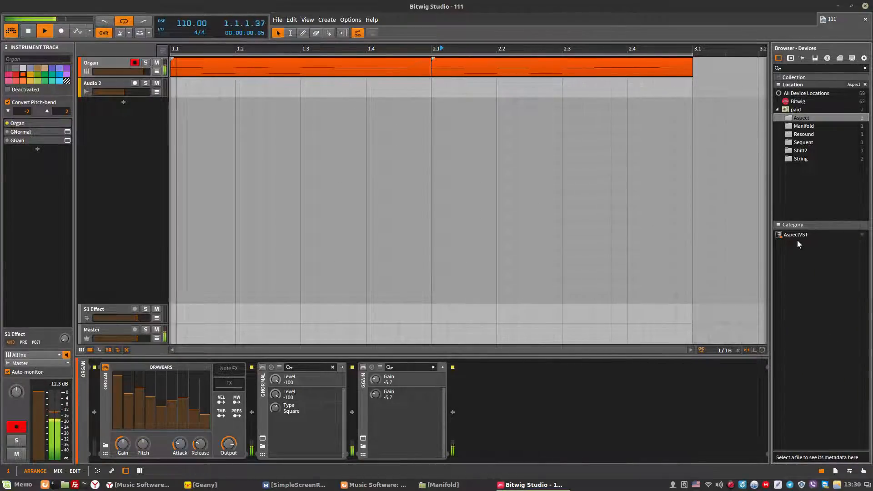
{"action": "left_click", "coordinate": [802, 117]}
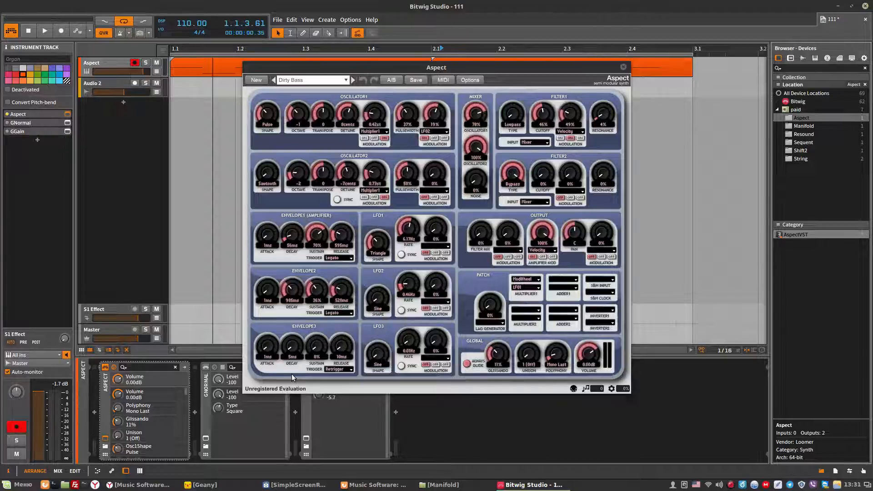
{"action": "mouse_move", "coordinate": [312, 380]}
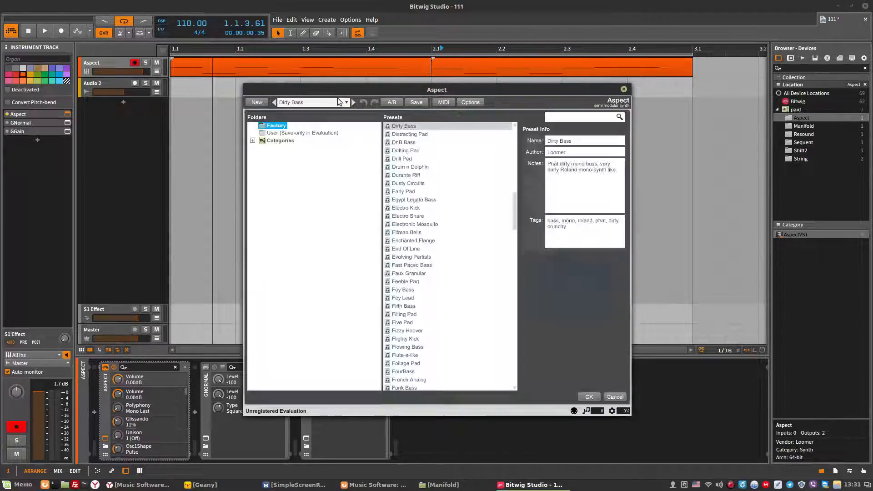
Audition Aspect's Keys presets, trying Struck Metal Plate, then load Sine Organ and close.
{"action": "left_click", "coordinate": [252, 141]}
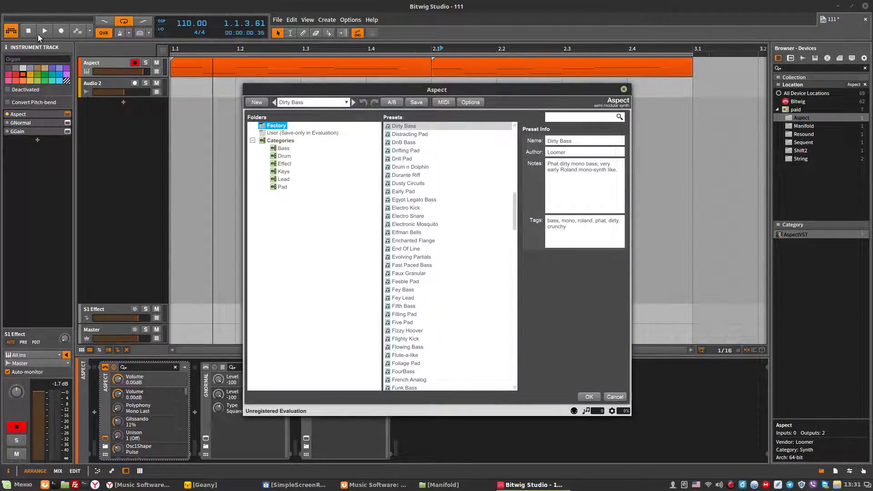
{"action": "left_click", "coordinate": [44, 30]}
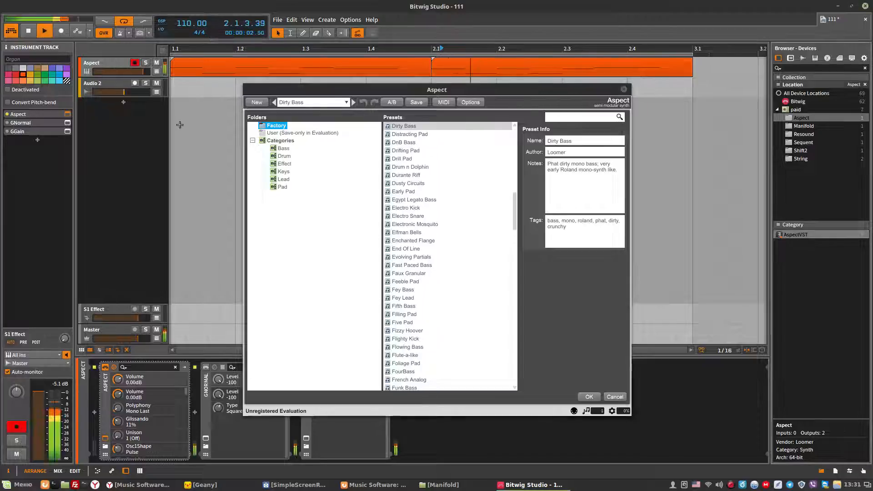
{"action": "left_click", "coordinate": [284, 171]}
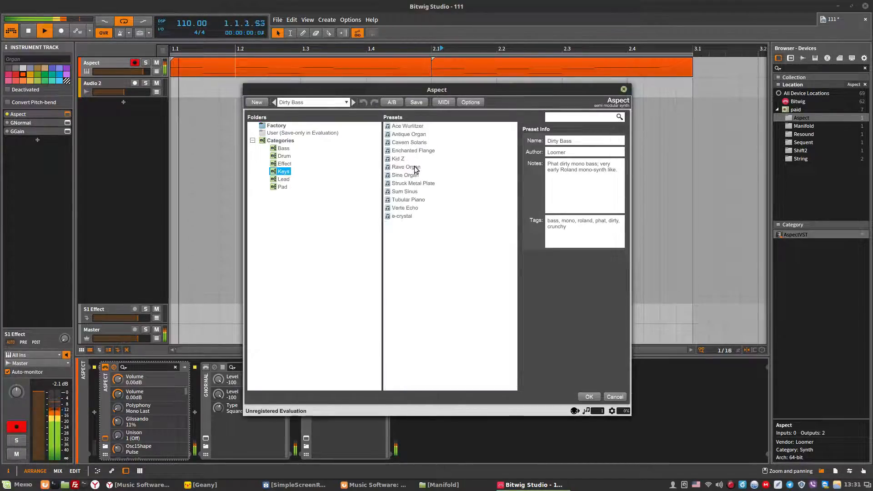
{"action": "left_click", "coordinate": [413, 184]}
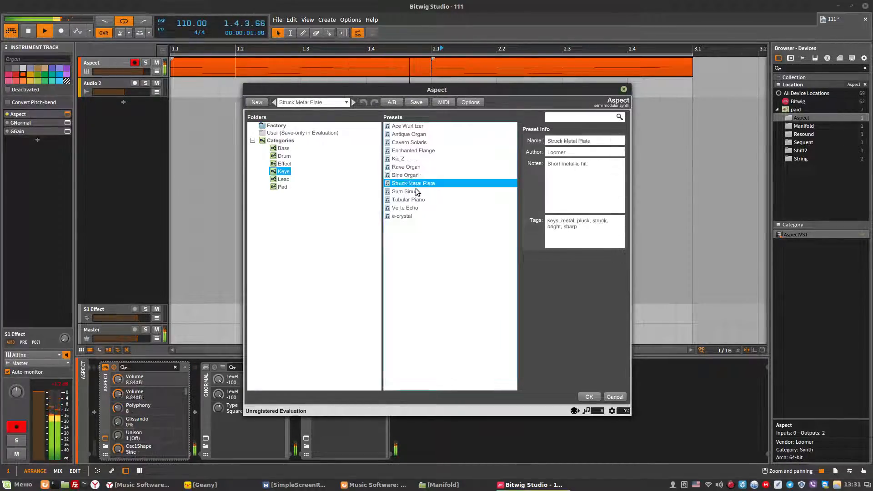
{"action": "left_click", "coordinate": [406, 174]}
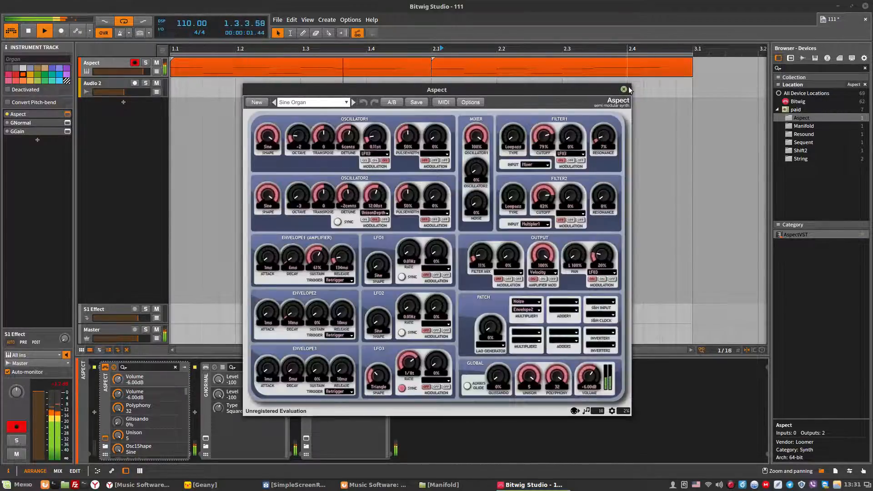
{"action": "left_click", "coordinate": [623, 89]}
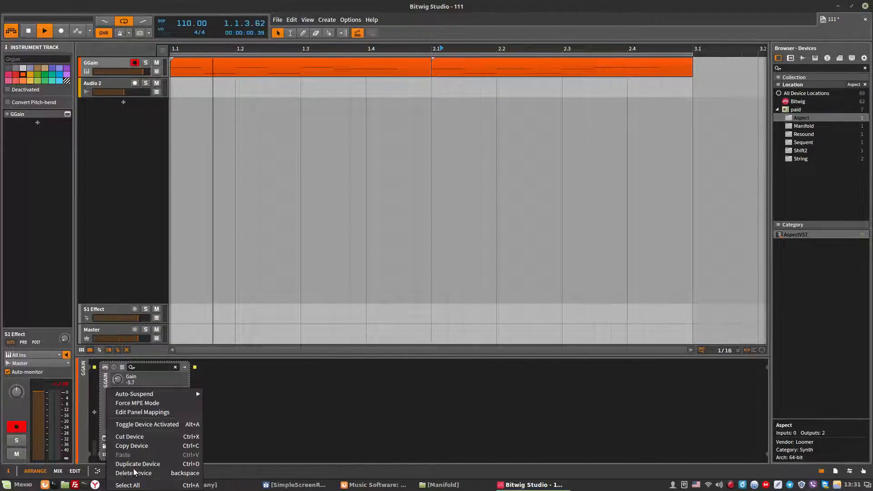
Delete the GGain device and pick a Keys preset in the new Aspect.
{"action": "left_click", "coordinate": [134, 473]}
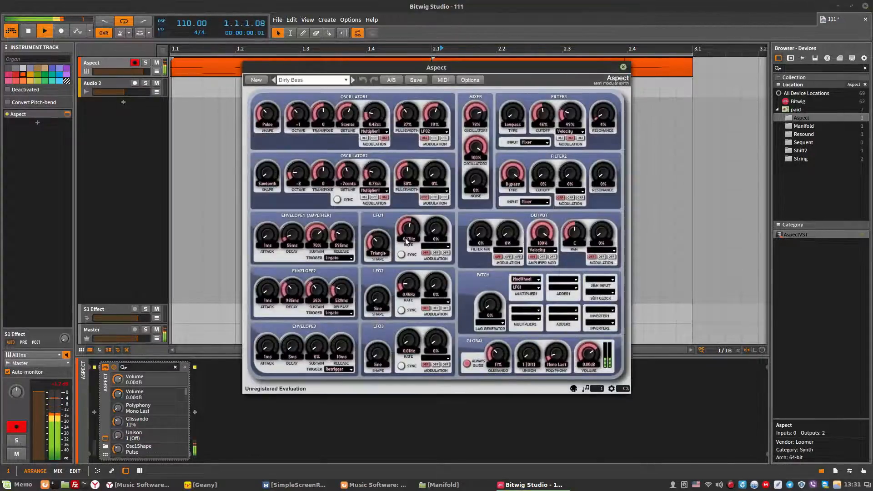
{"action": "left_click", "coordinate": [311, 79]}
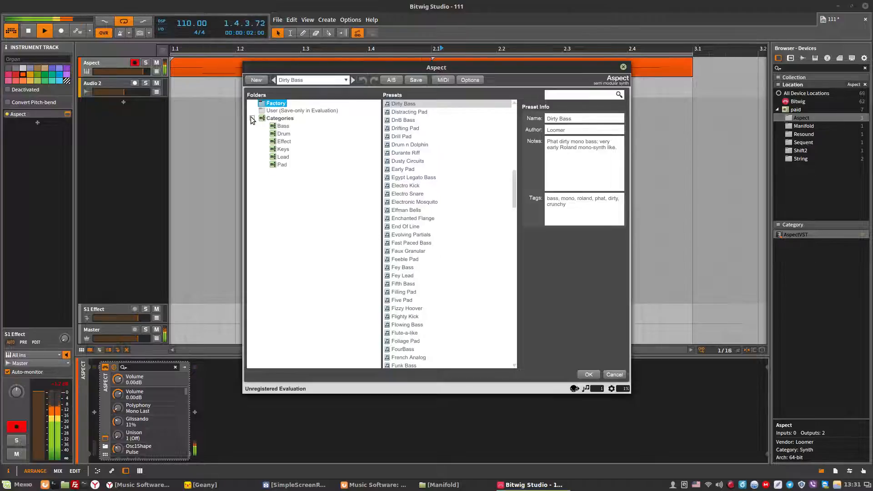
{"action": "left_click", "coordinate": [283, 149]}
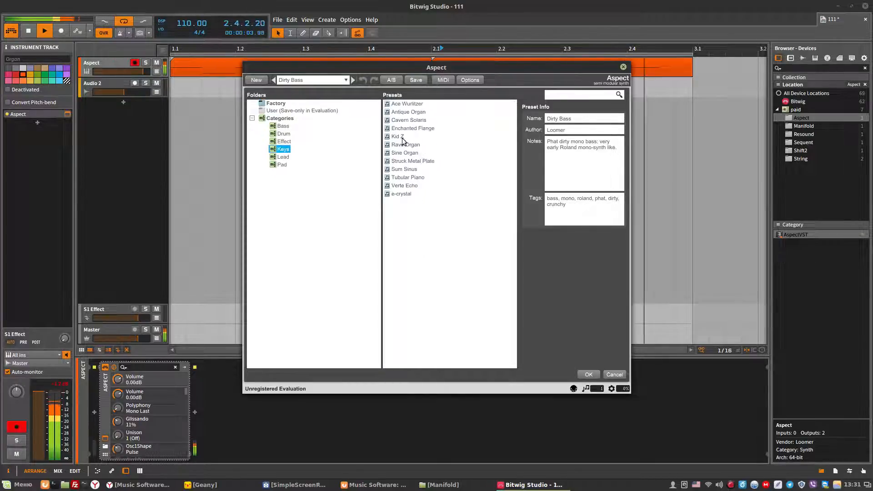
{"action": "left_click", "coordinate": [405, 153]}
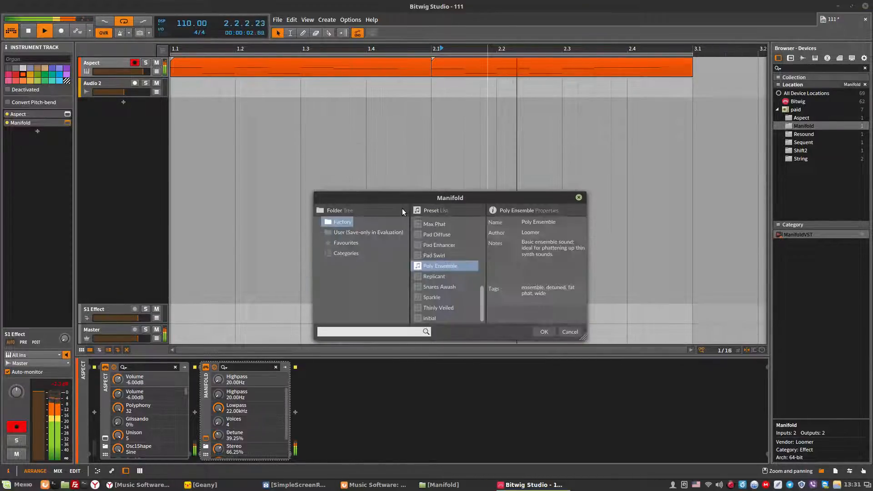
Try Manifold's Pad Enhancer preset and confirm with OK.
{"action": "left_click", "coordinate": [440, 245]}
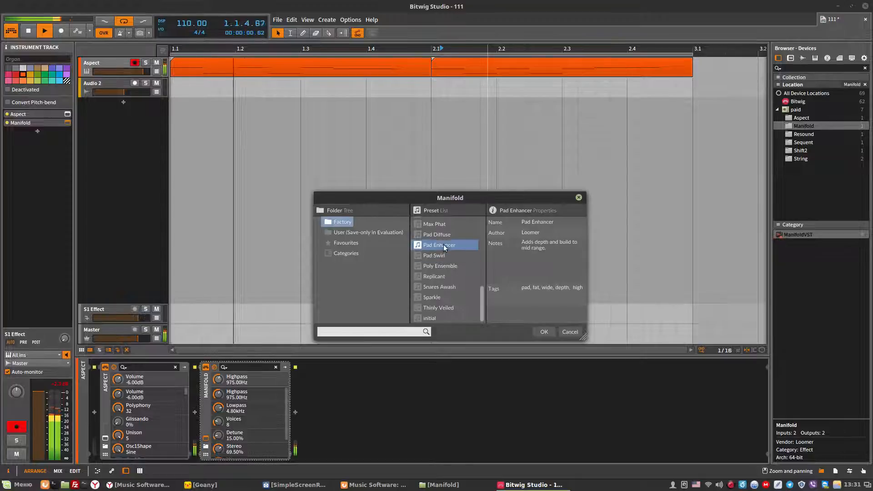
{"action": "left_click", "coordinate": [432, 297]}
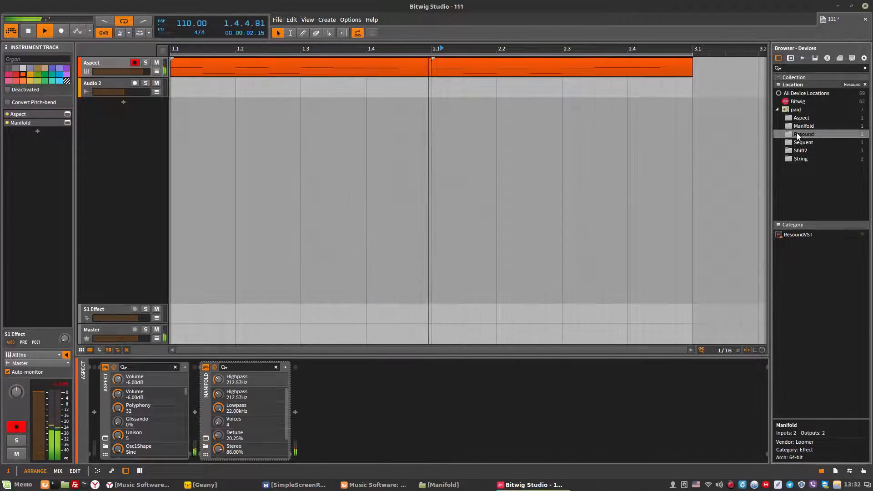
Insert the Resound delay after Manifold and confirm its Retro Delay preset.
{"action": "double_click", "coordinate": [804, 134]}
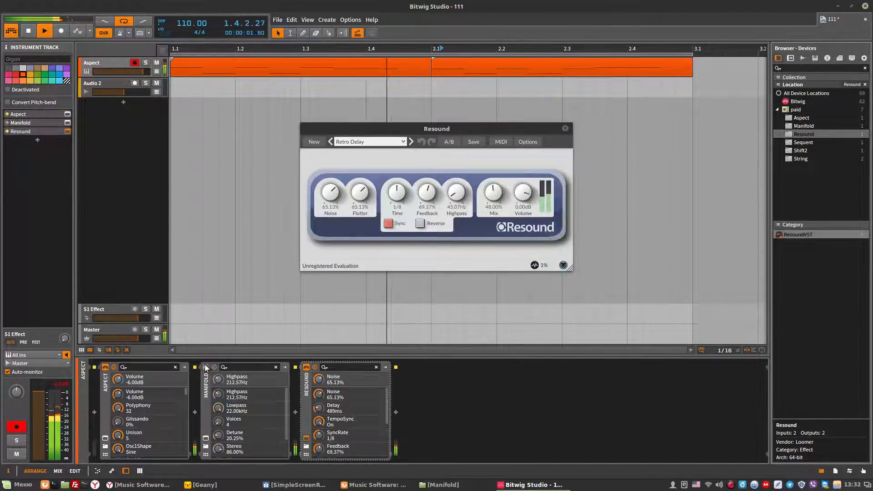
{"action": "left_click", "coordinate": [369, 141]}
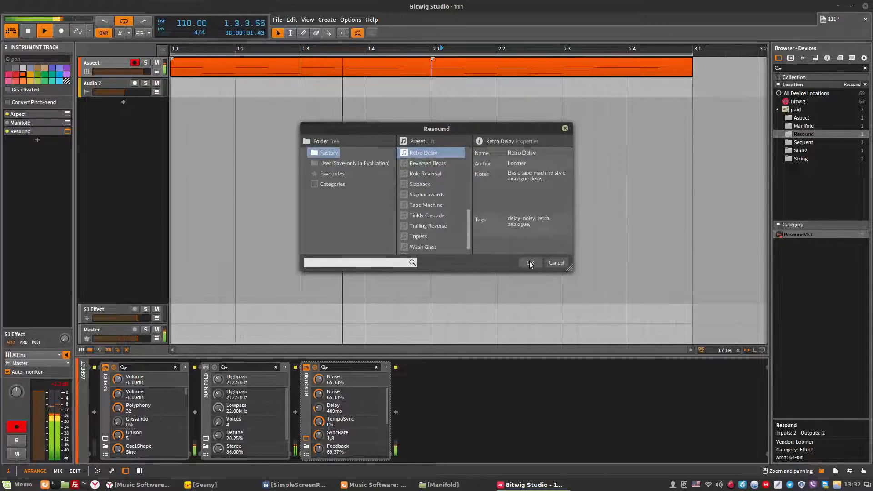
{"action": "left_click", "coordinate": [529, 262]}
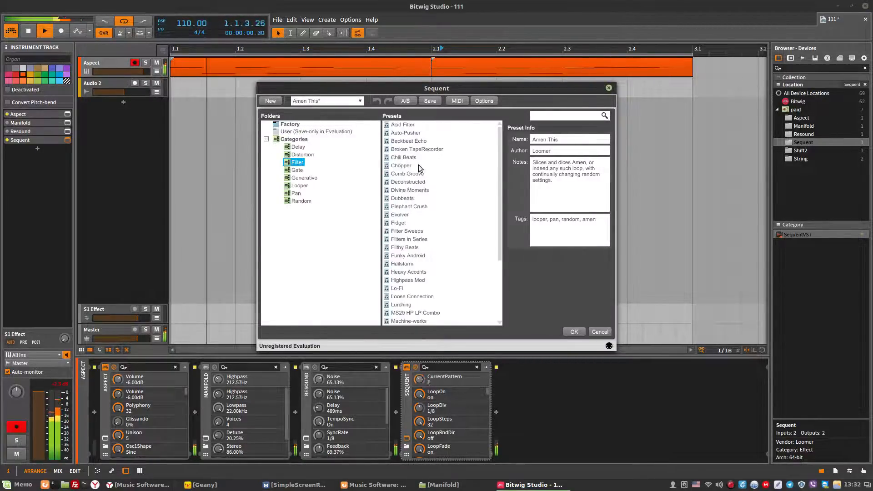
Audition Sequent's Comb Groove, Divine Moments and Hailstorm presets, keep Hailstorm, and close Sequent.
{"action": "left_click", "coordinate": [408, 174]}
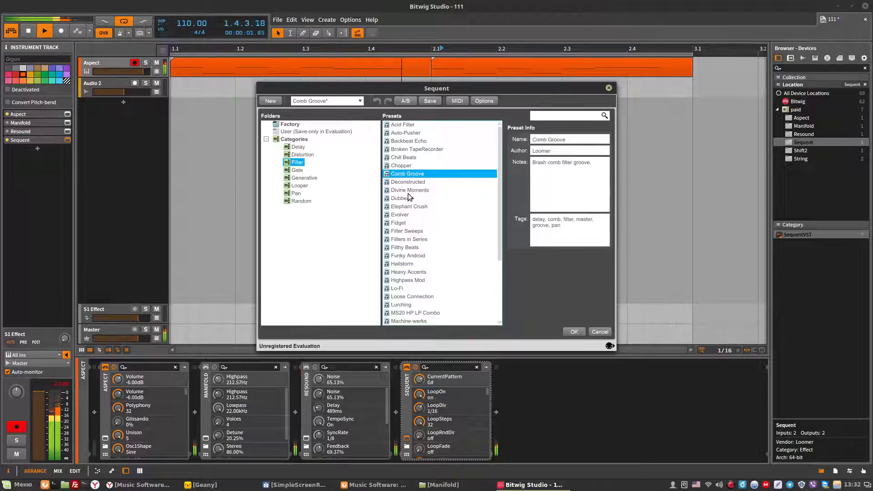
{"action": "left_click", "coordinate": [410, 190]}
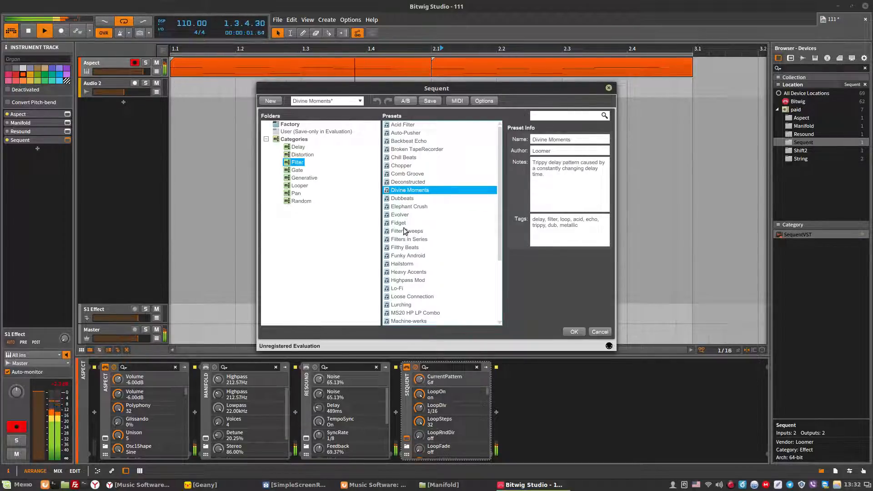
{"action": "left_click", "coordinate": [402, 263]}
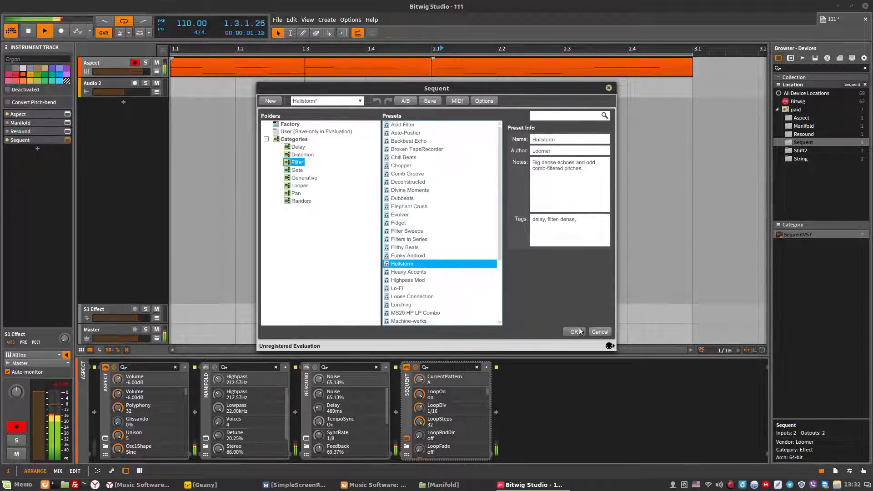
{"action": "left_click", "coordinate": [575, 332]}
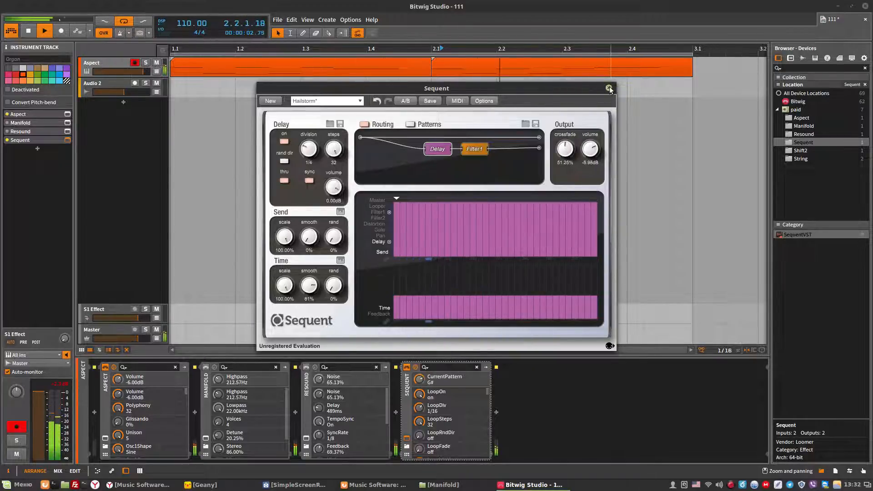
{"action": "left_click", "coordinate": [609, 88]}
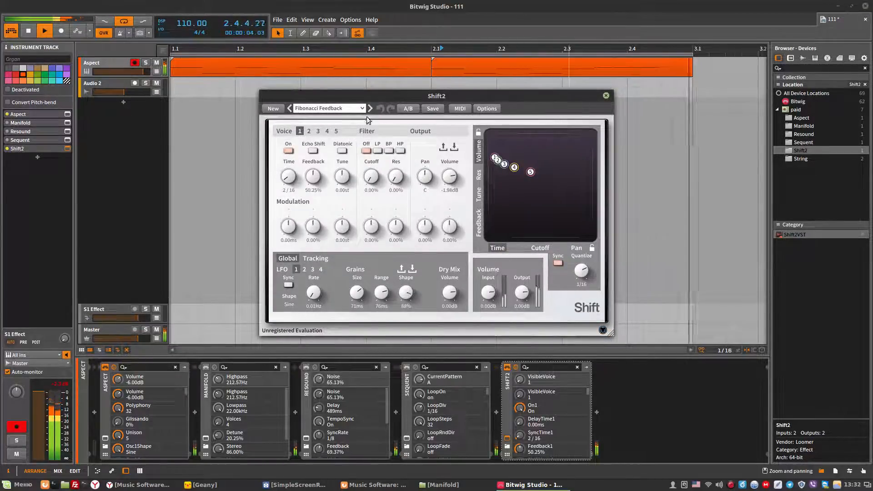
Audition Shift2's Grain Cloud, Granular Flam, Granular Sink and Groove Redux presets, keeping Groove Redux.
{"action": "left_click", "coordinate": [328, 108]}
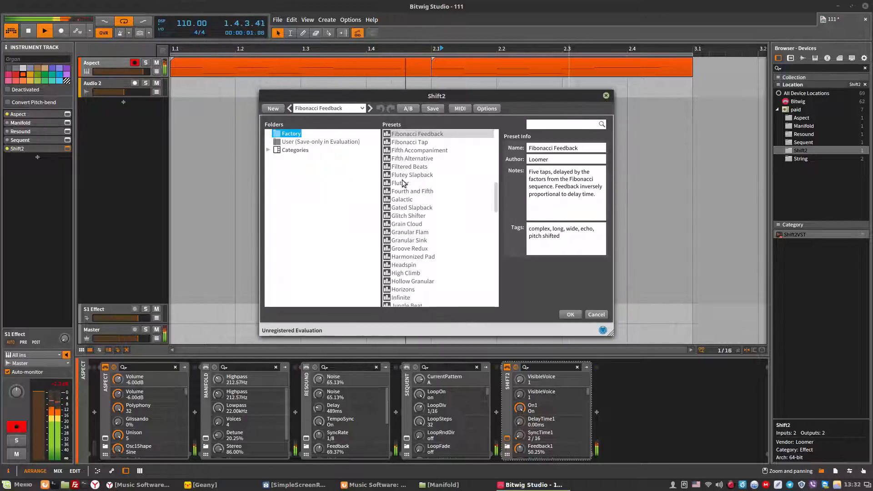
{"action": "left_click", "coordinate": [406, 224]}
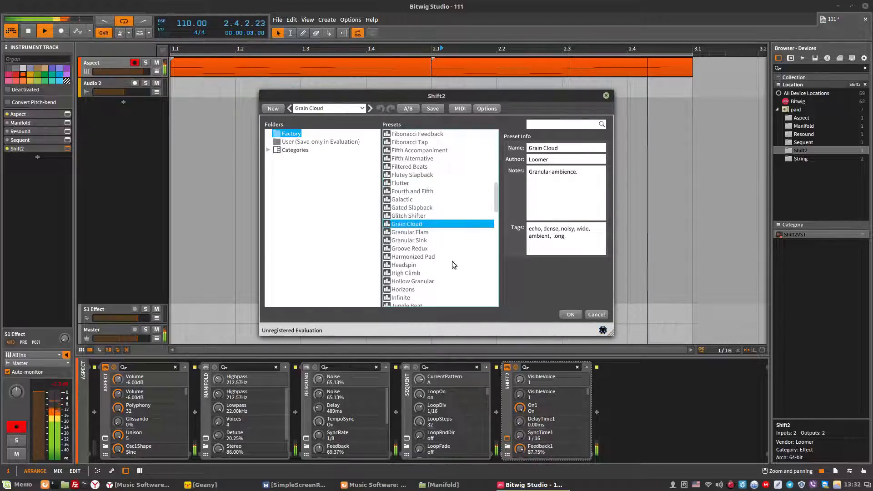
{"action": "left_click", "coordinate": [410, 232]}
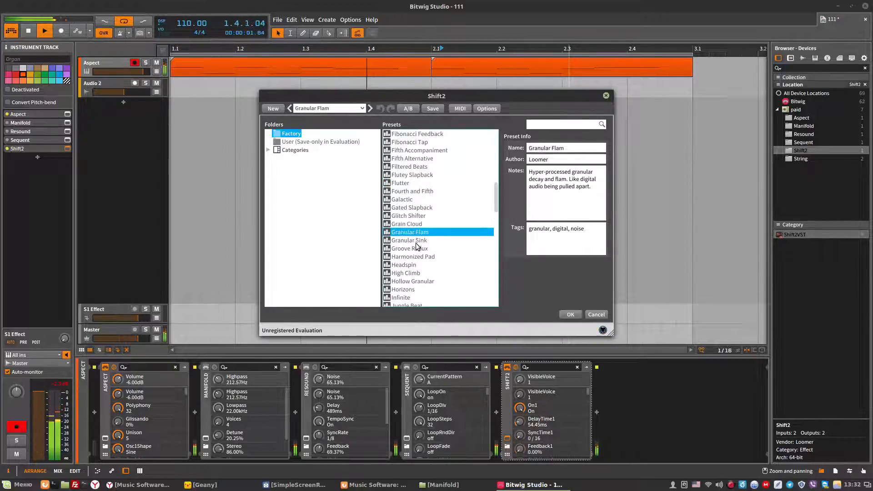
{"action": "left_click", "coordinate": [410, 241]}
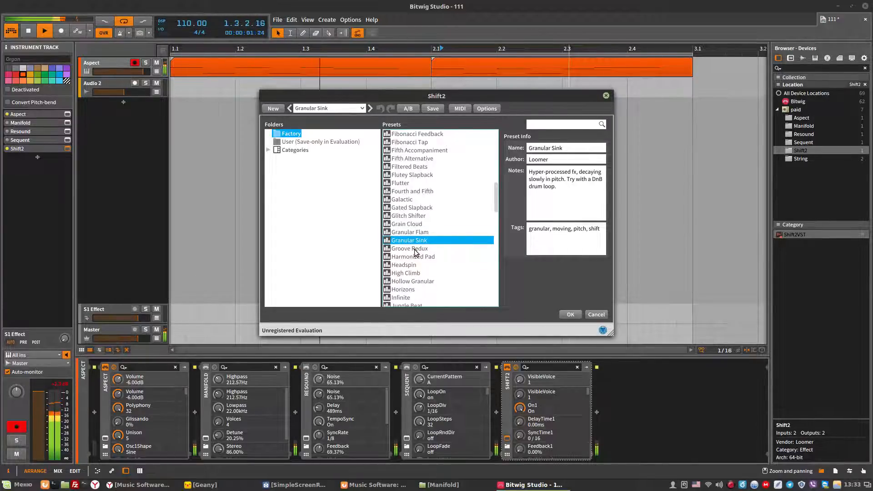
{"action": "left_click", "coordinate": [410, 248]}
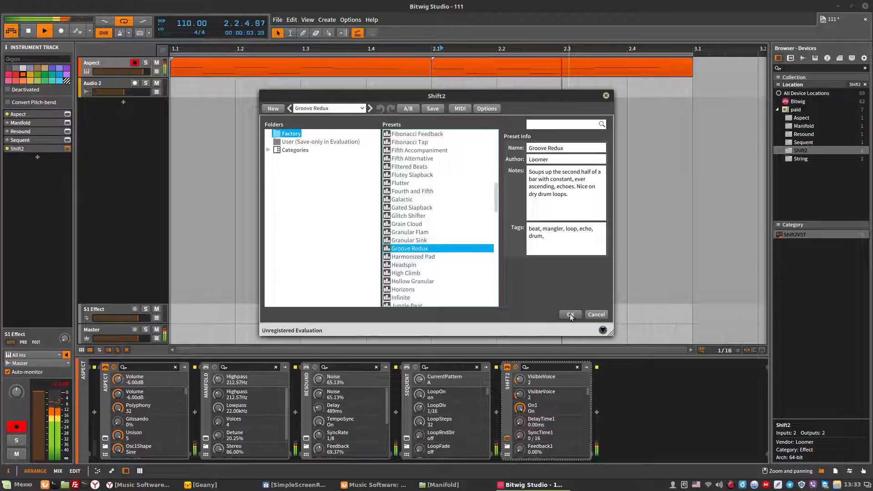
{"action": "left_click", "coordinate": [569, 315]}
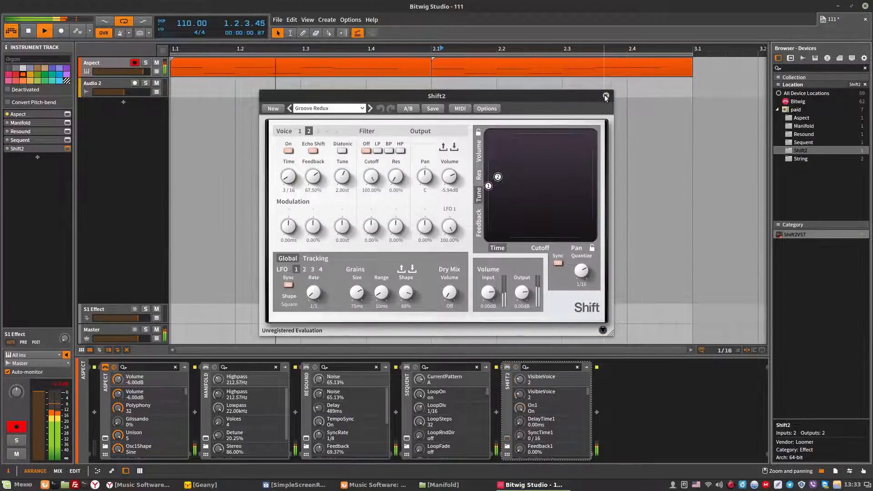
{"action": "left_click", "coordinate": [606, 96]}
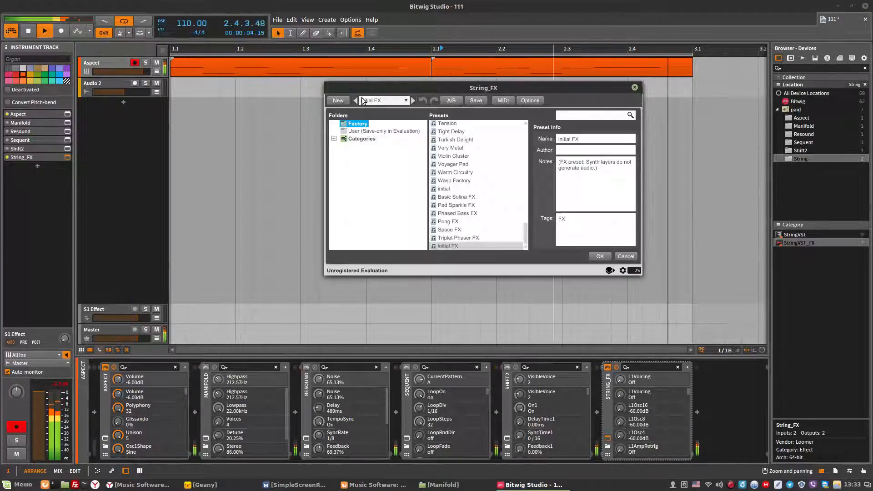
Audition presets from the String_FX FX category, such as Space FX.
{"action": "left_click", "coordinate": [333, 139]}
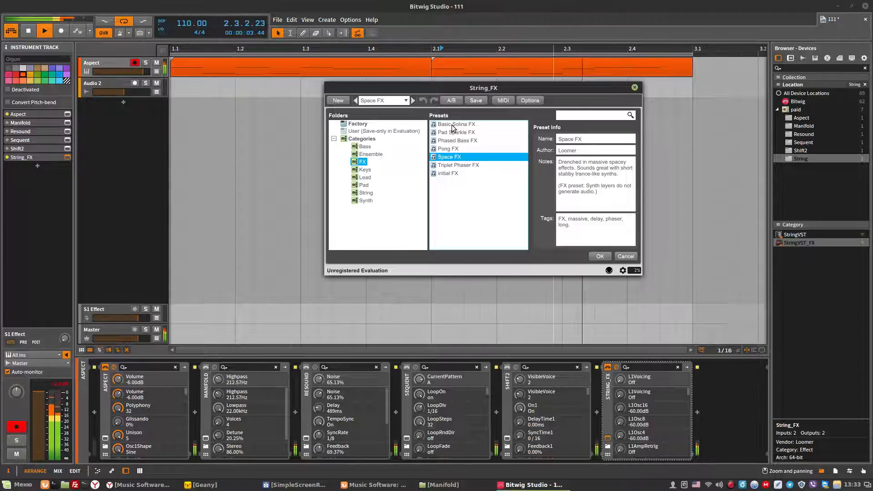
{"action": "left_click", "coordinate": [457, 124]}
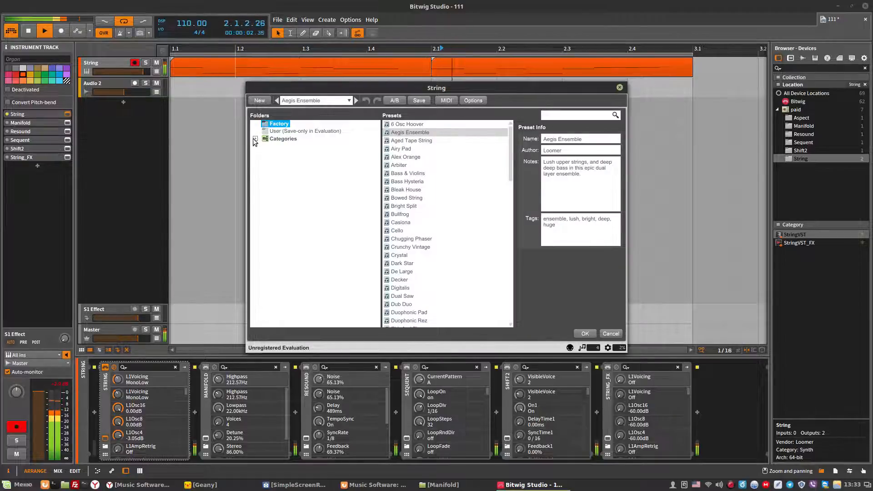
Audition String's Pipe Organ, Aged Tape String, Psychadelia and Raspy Phaser presets, then quit without saving.
{"action": "left_click", "coordinate": [256, 138]}
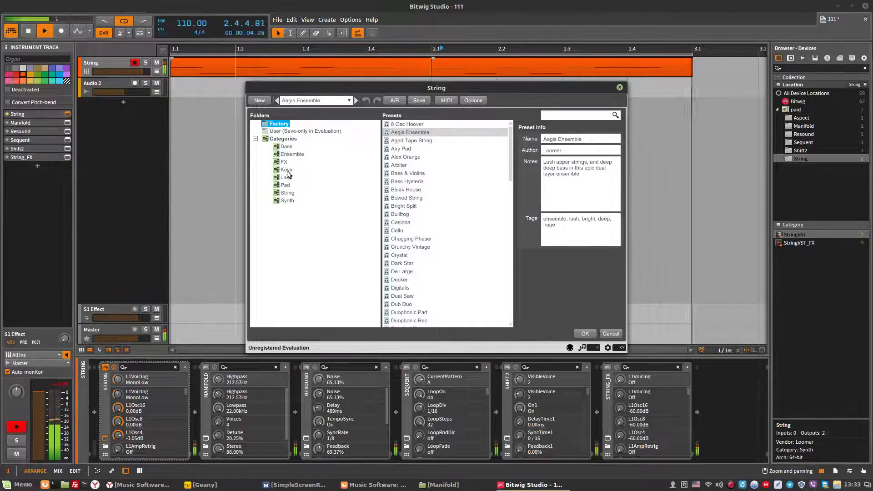
{"action": "left_click", "coordinate": [286, 169]}
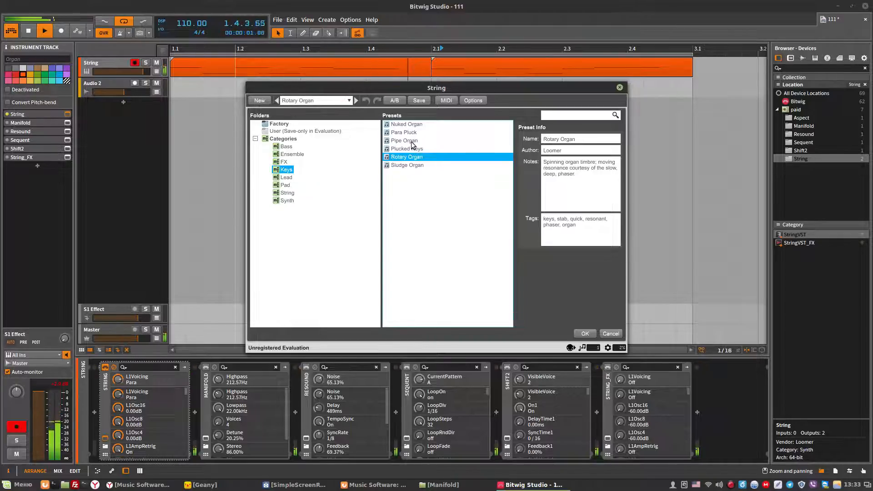
{"action": "left_click", "coordinate": [288, 193]}
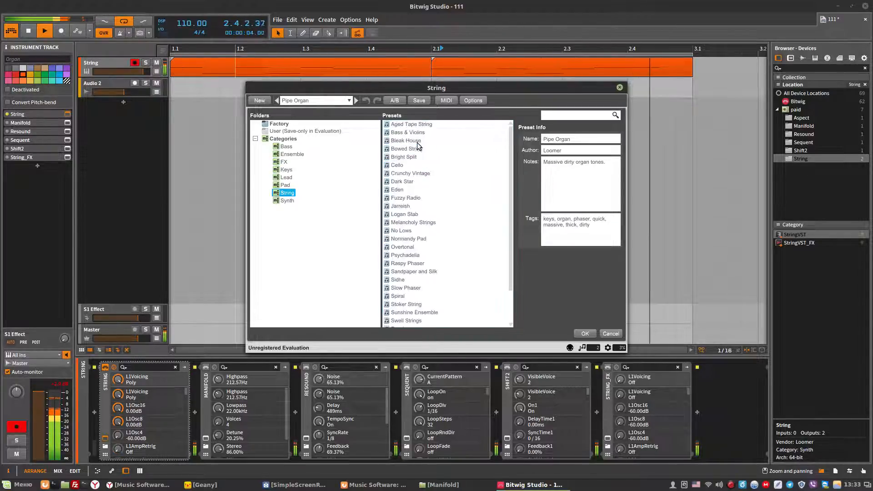
{"action": "left_click", "coordinate": [412, 124]}
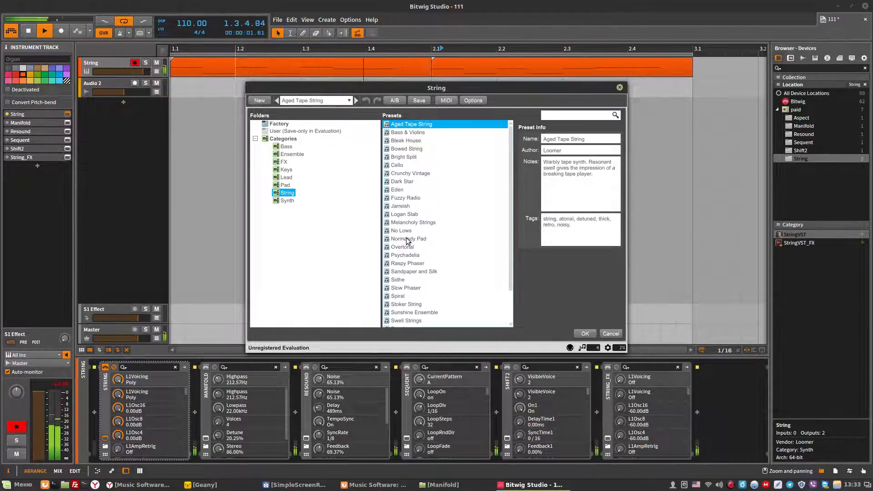
{"action": "left_click", "coordinate": [405, 255]}
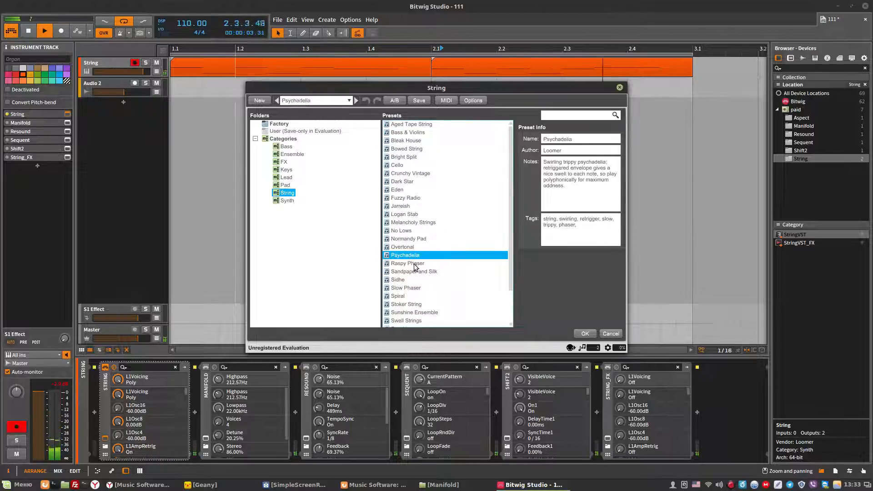
{"action": "left_click", "coordinate": [407, 263]}
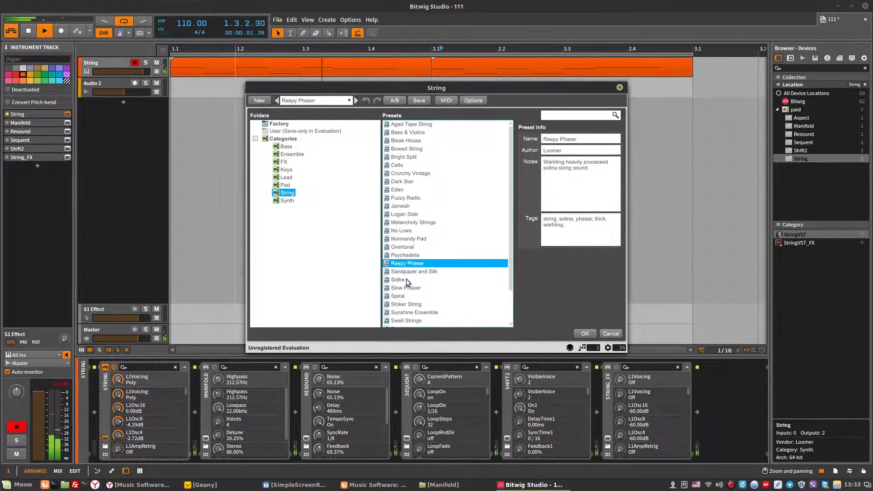
{"action": "left_click", "coordinate": [399, 279]}
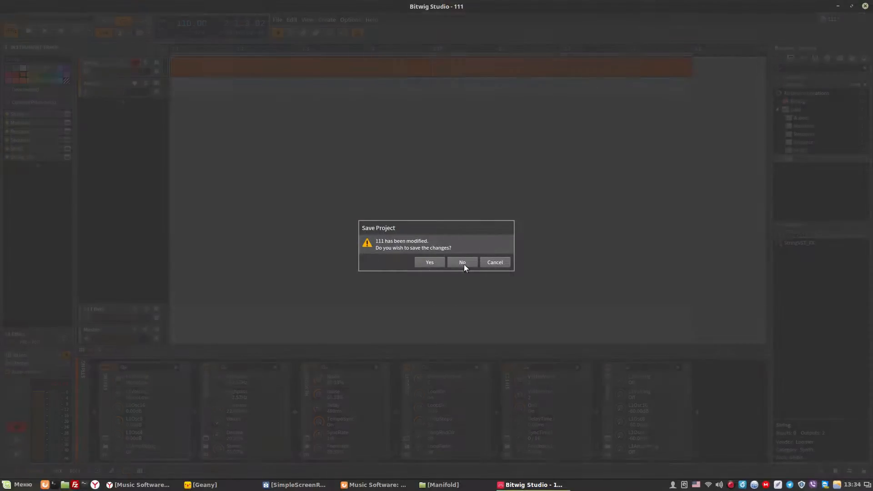
{"action": "left_click", "coordinate": [462, 263]}
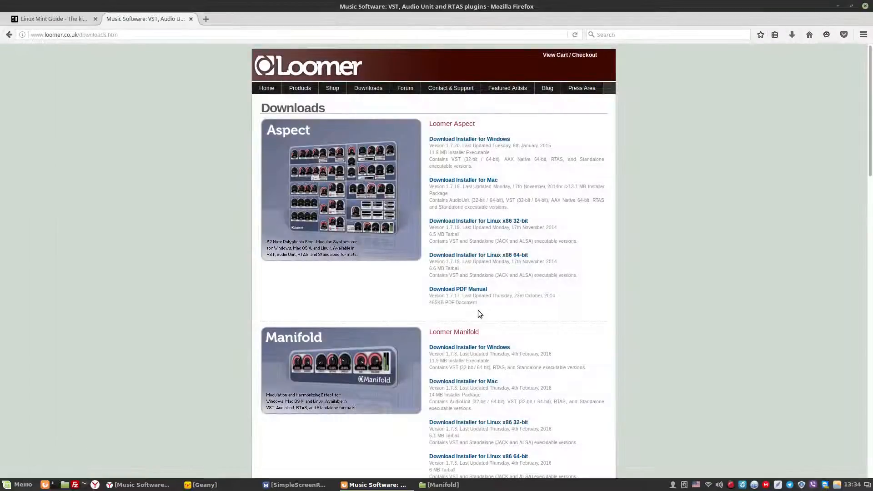